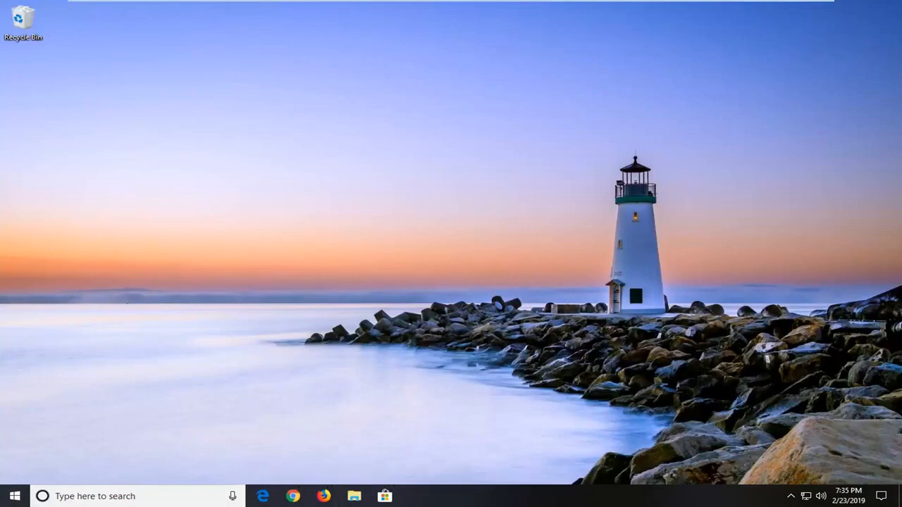
mouse_move(446, 485)
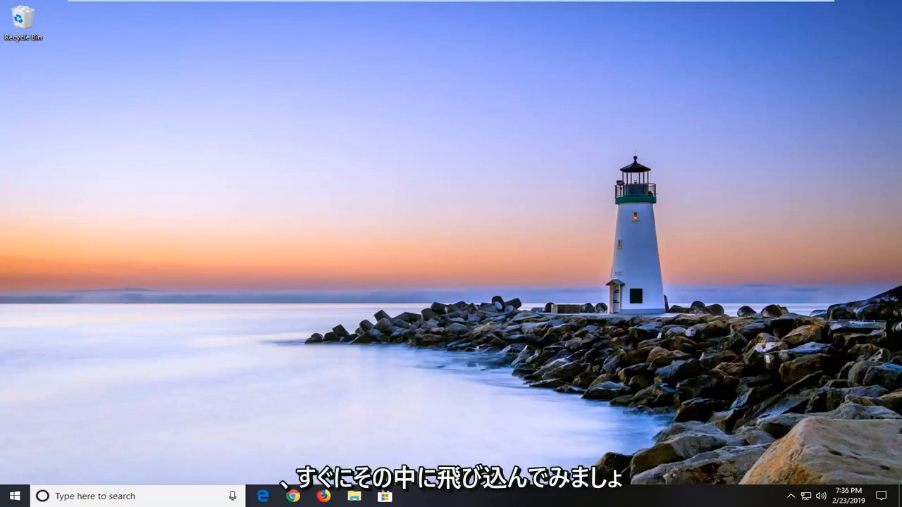
mouse_move(493, 428)
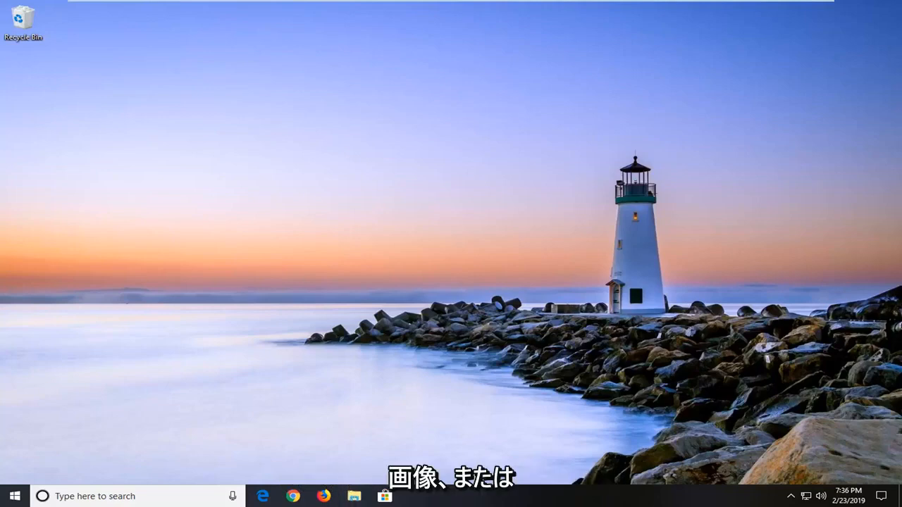
Launch File Explorer from the taskbar.
left_click(353, 496)
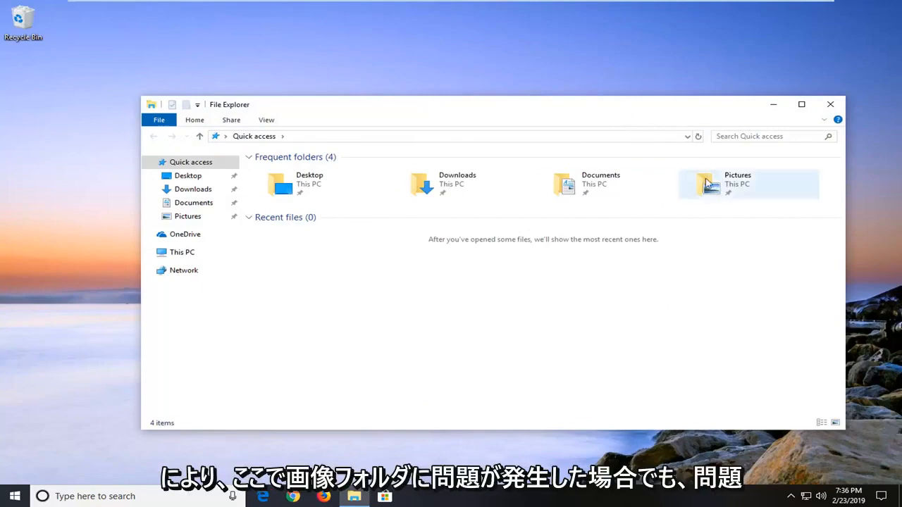
Select the Pictures folder under Frequent folders in Quick access.
left_click(737, 180)
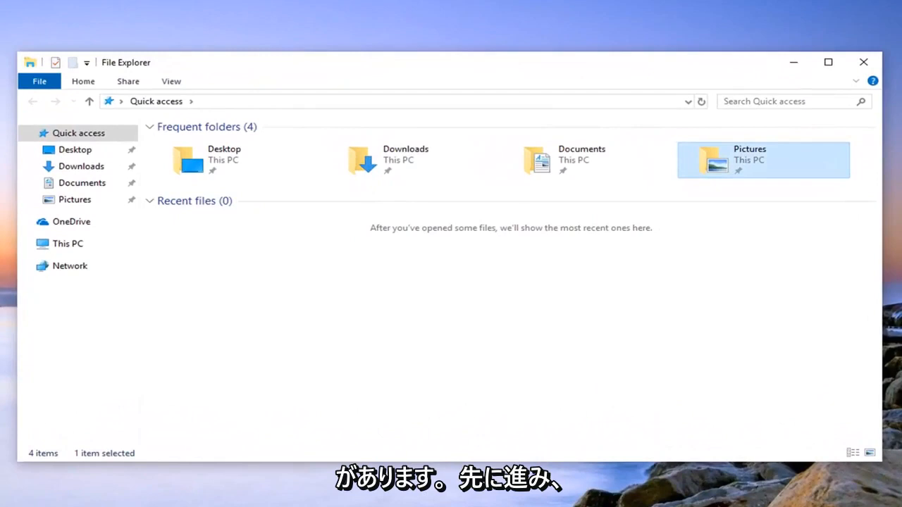
mouse_move(738, 169)
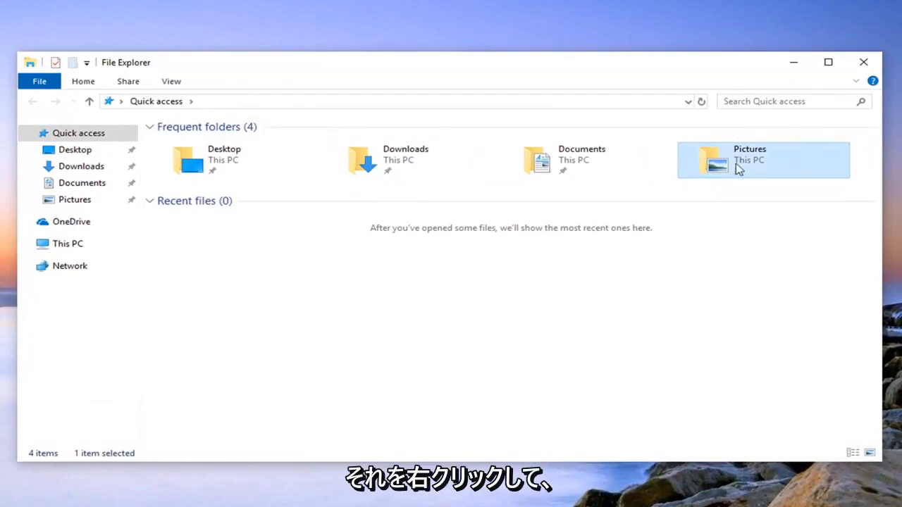
mouse_move(786, 358)
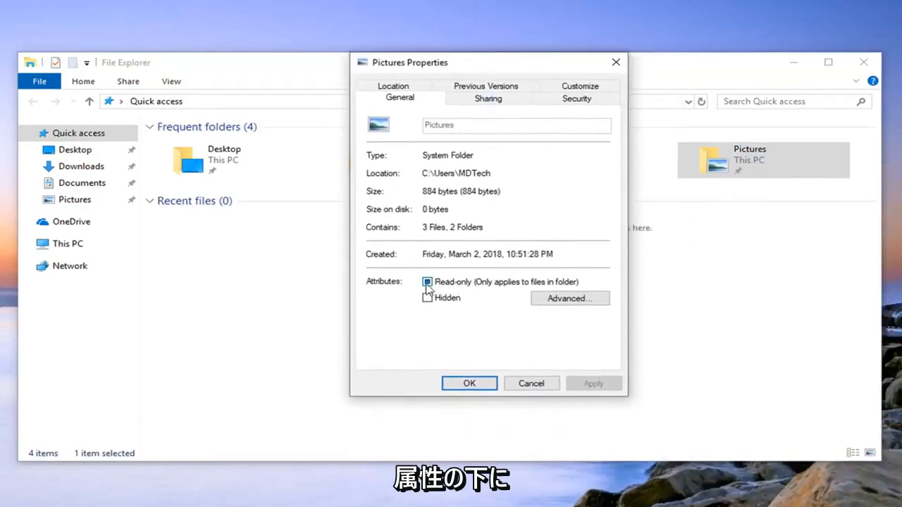
Clear Read-only on Pictures, apply to folder, subfolders and files, then close File Explorer.
left_click(427, 282)
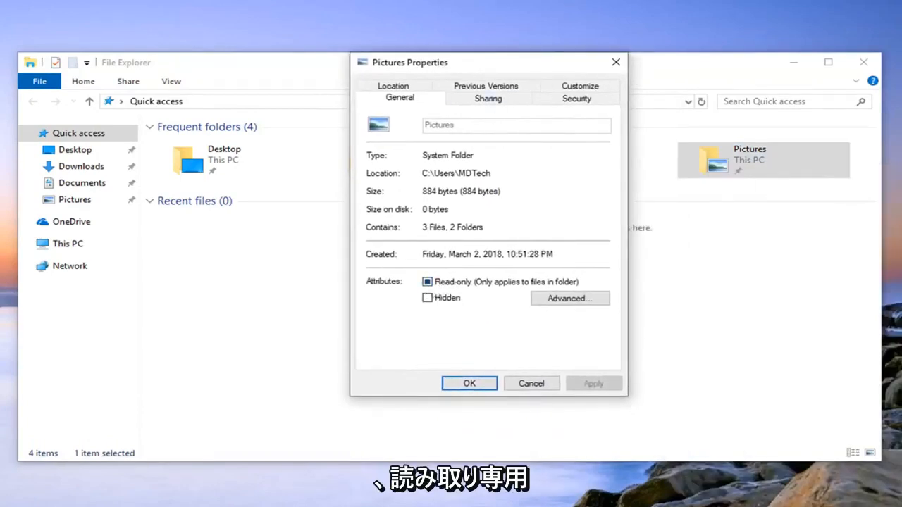
left_click(427, 282)
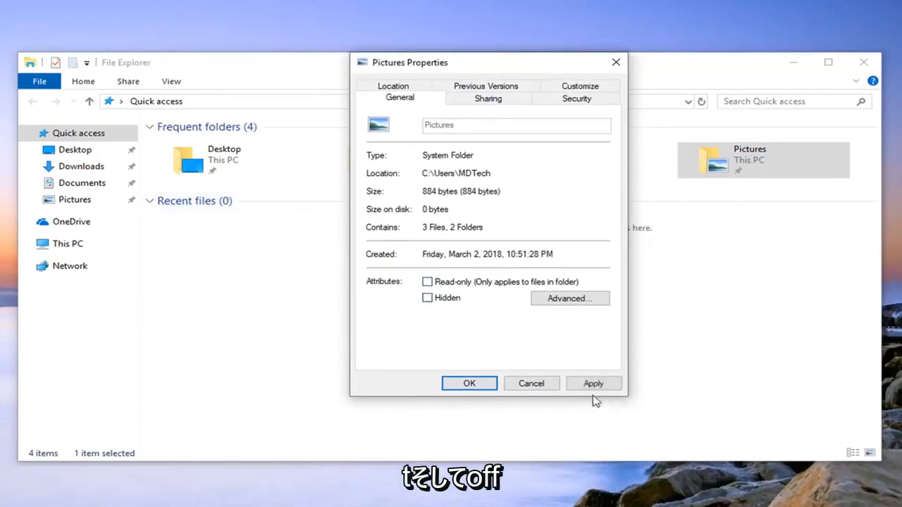
left_click(592, 383)
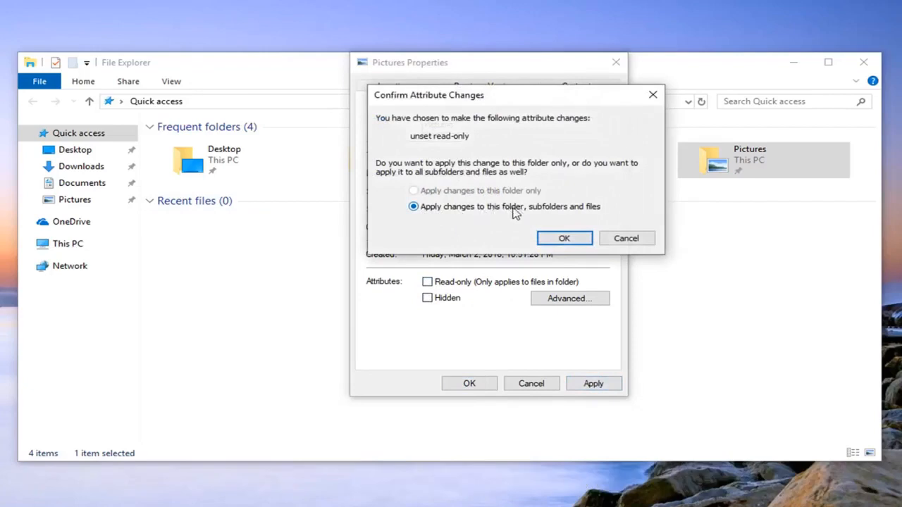
left_click(563, 238)
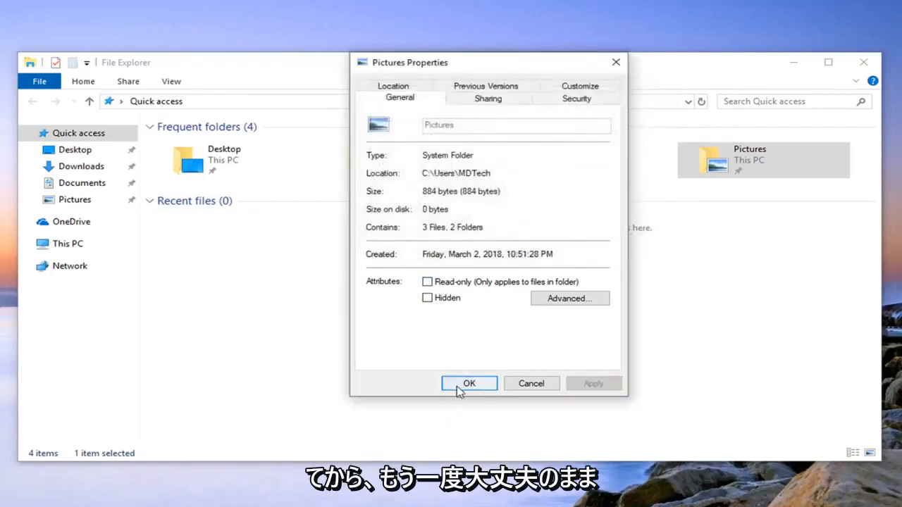
left_click(469, 384)
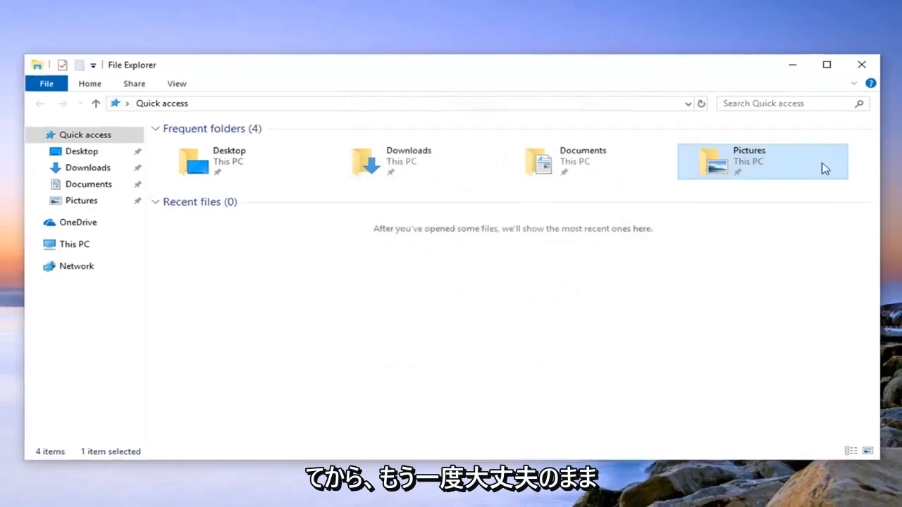
left_click(860, 64)
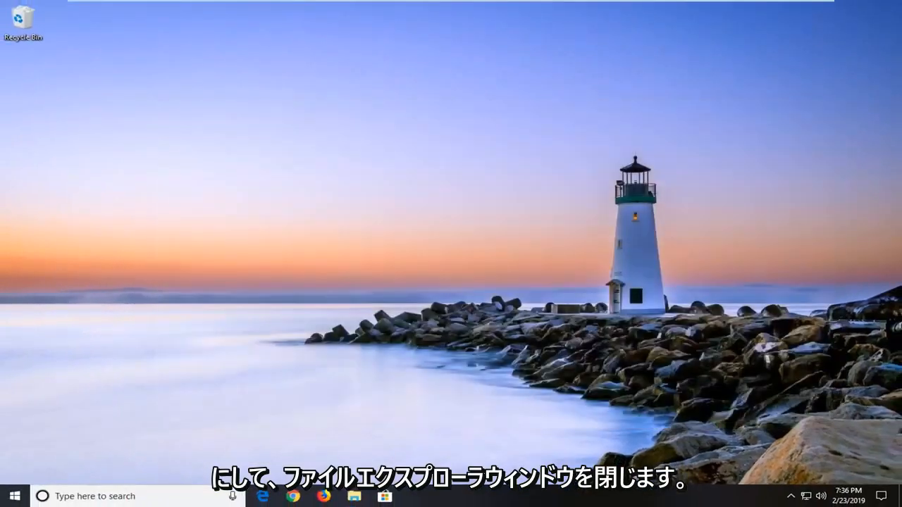